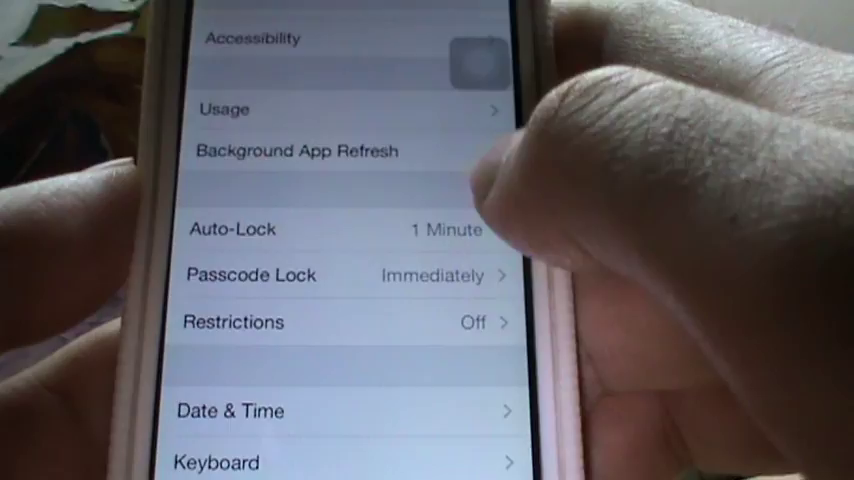
Choose Passcode Lock under General, bringing up the Enter Passcode prompt.
left_click(250, 276)
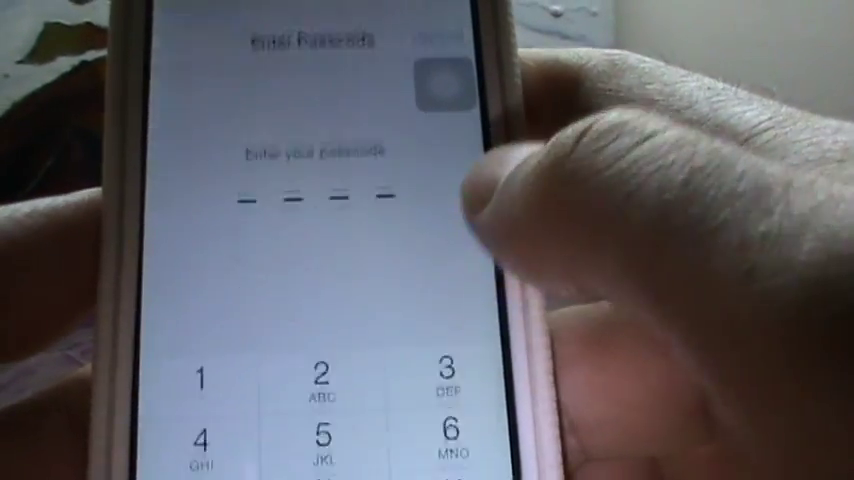